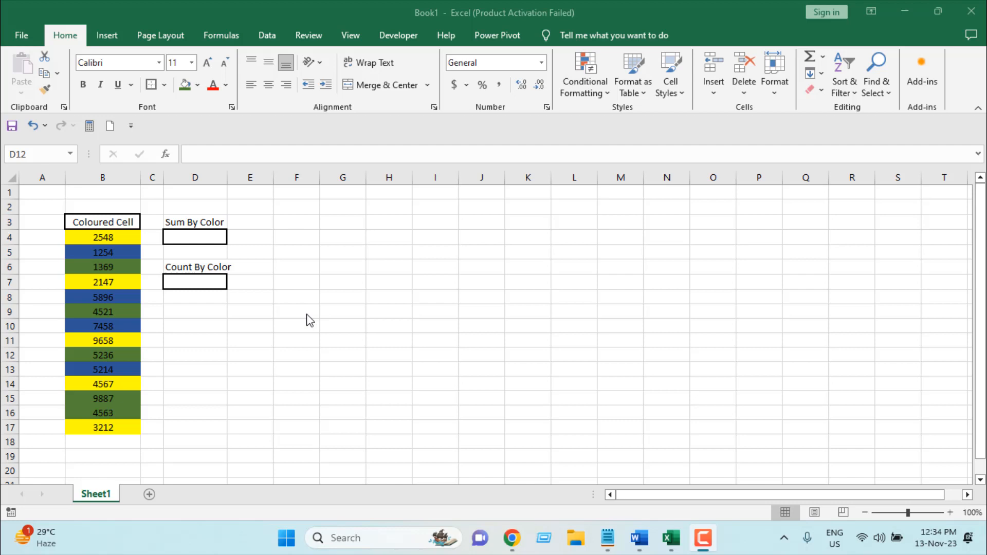
pyautogui.moveTo(205, 318)
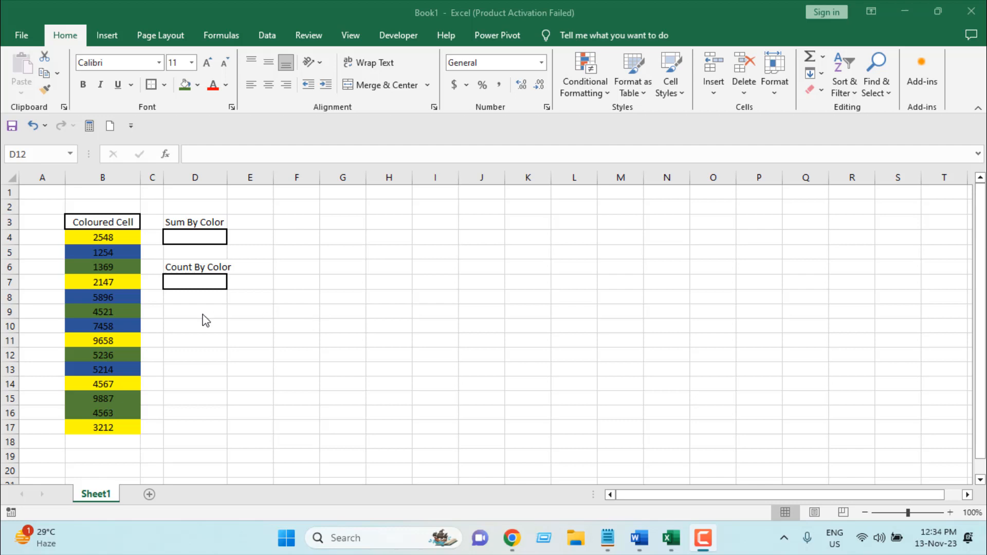
pyautogui.moveTo(117, 251)
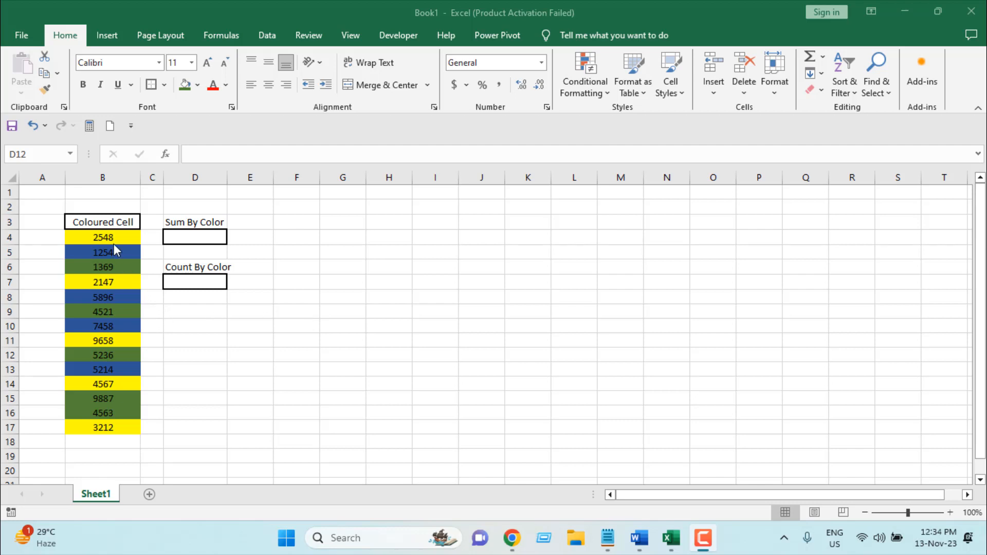
pyautogui.moveTo(102, 245)
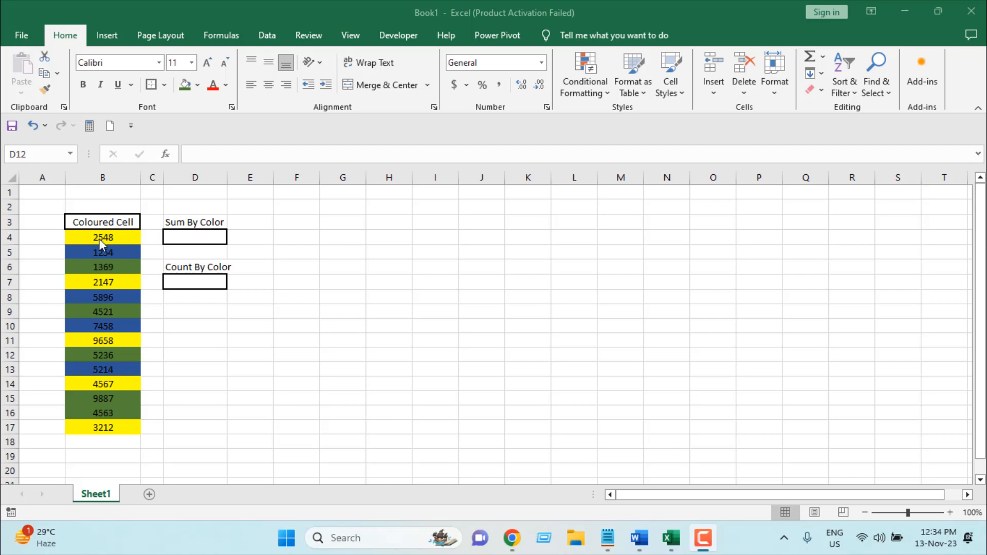
pyautogui.moveTo(86, 377)
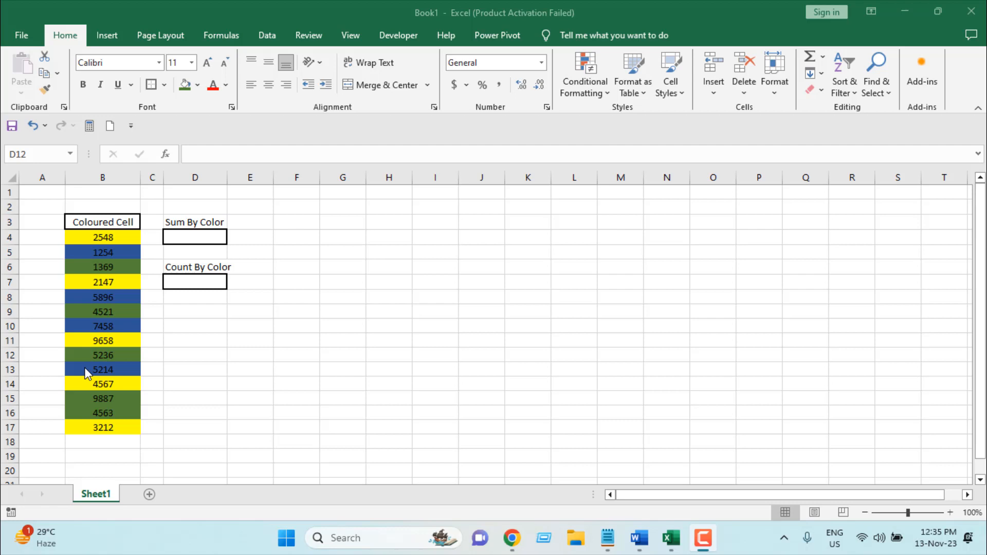
pyautogui.moveTo(93, 351)
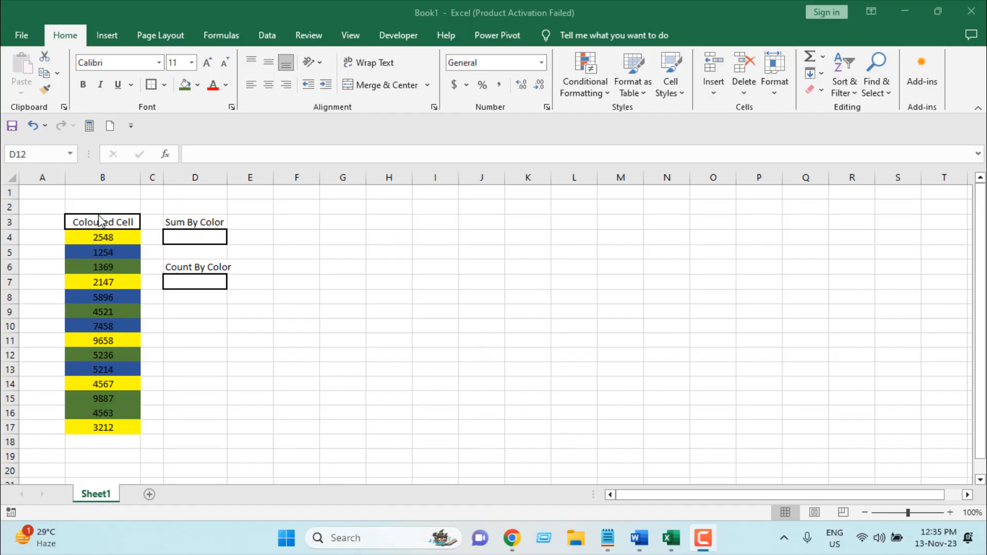
# - Enter =SUBTOTAL(9,B4:B17) in D4 to sum the coloured list, giving 67530
pyautogui.click(194, 238)
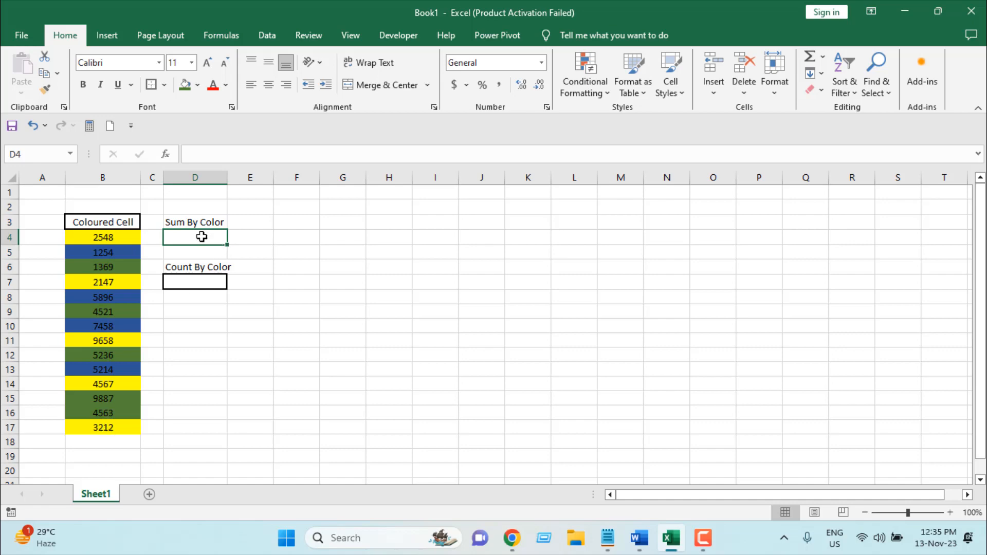
pyautogui.write('=')
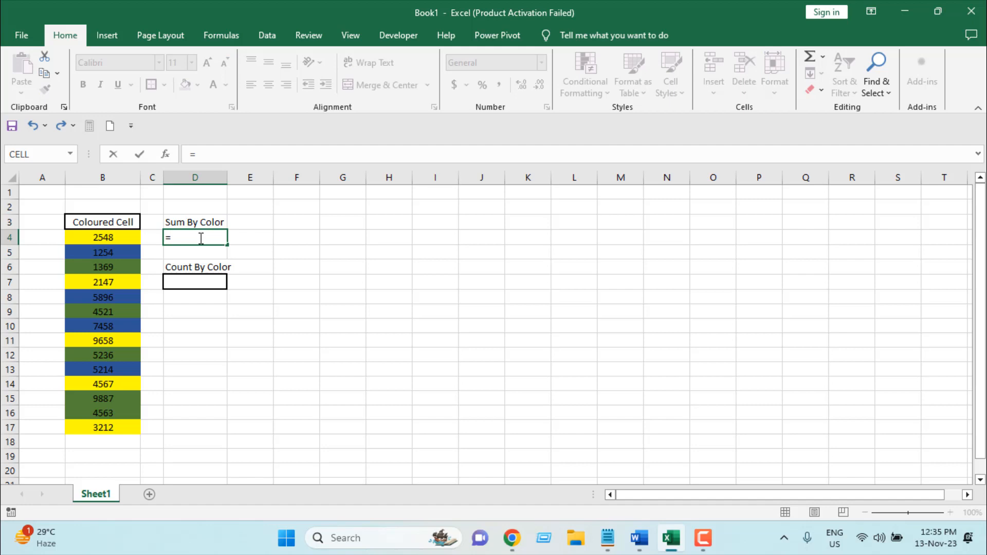
pyautogui.write('SUBTOTAL(')
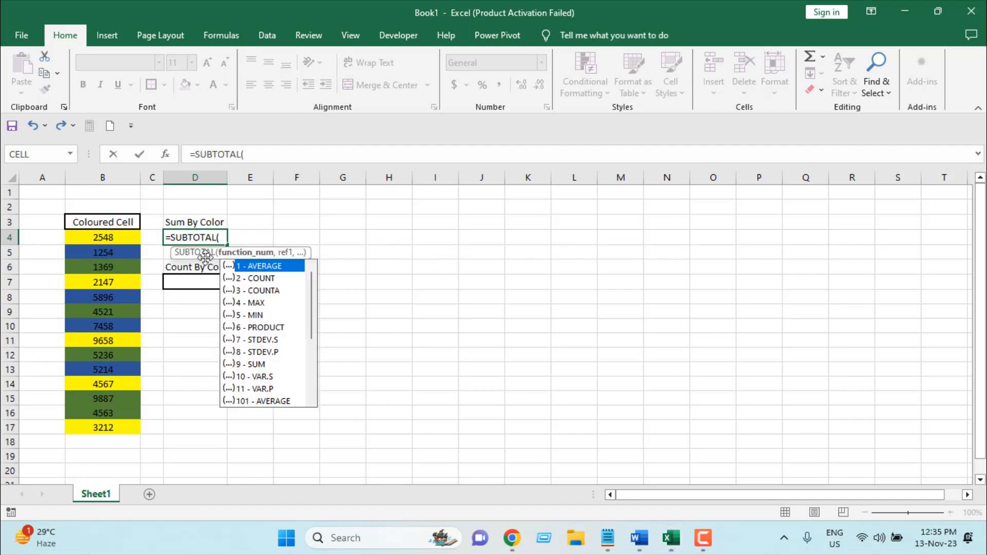
pyautogui.moveTo(270, 312)
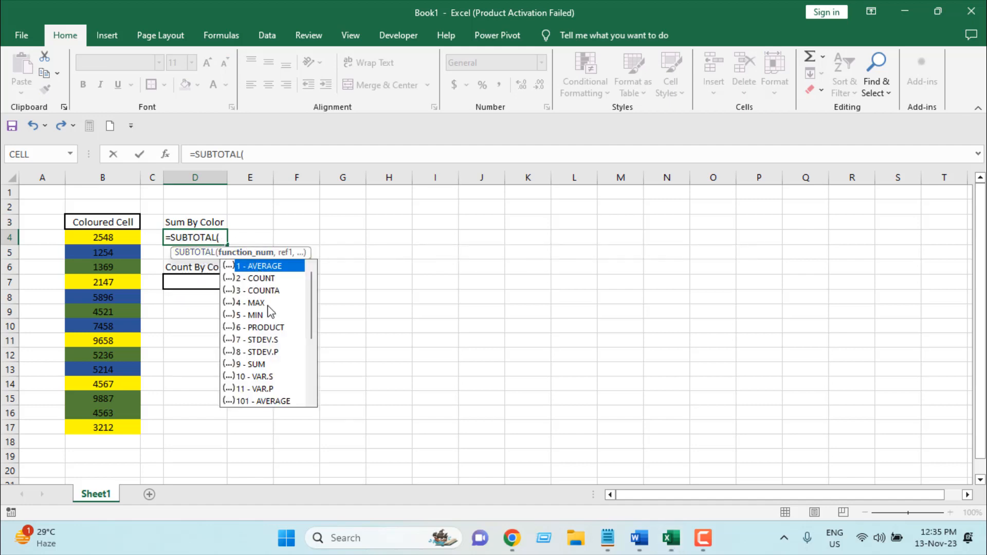
pyautogui.moveTo(264, 368)
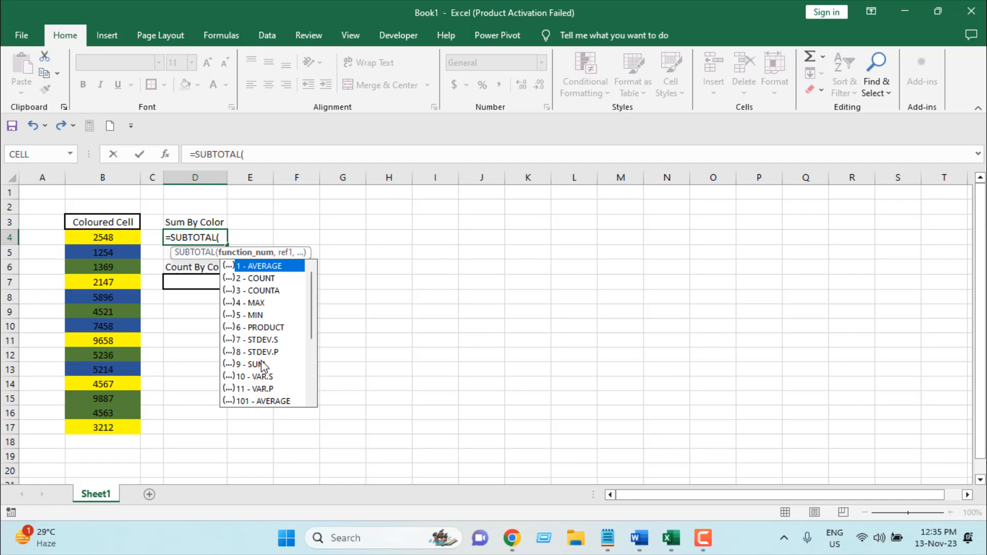
pyautogui.moveTo(258, 367)
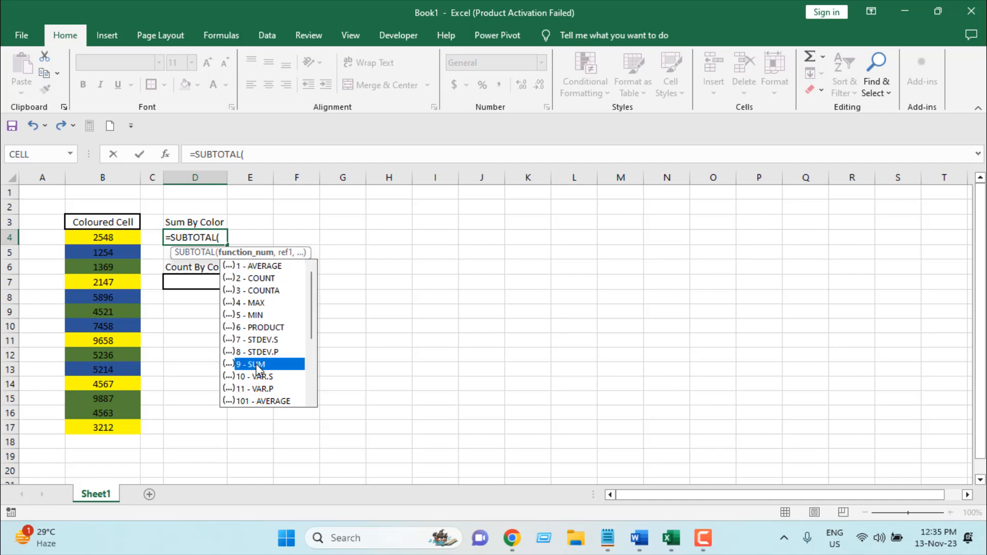
pyautogui.doubleClick(249, 364)
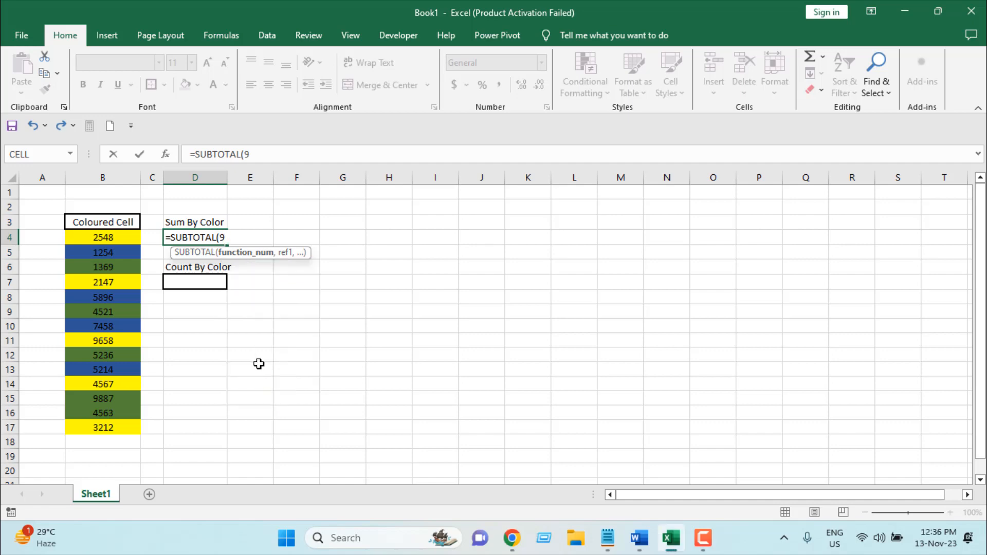
pyautogui.click(102, 238)
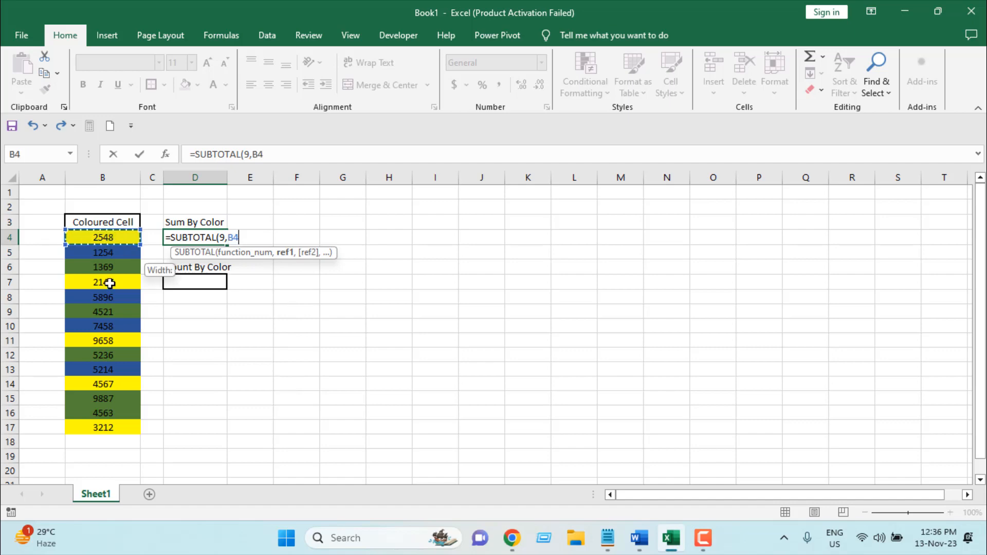
pyautogui.moveTo(102, 237); pyautogui.dragTo(102, 428)
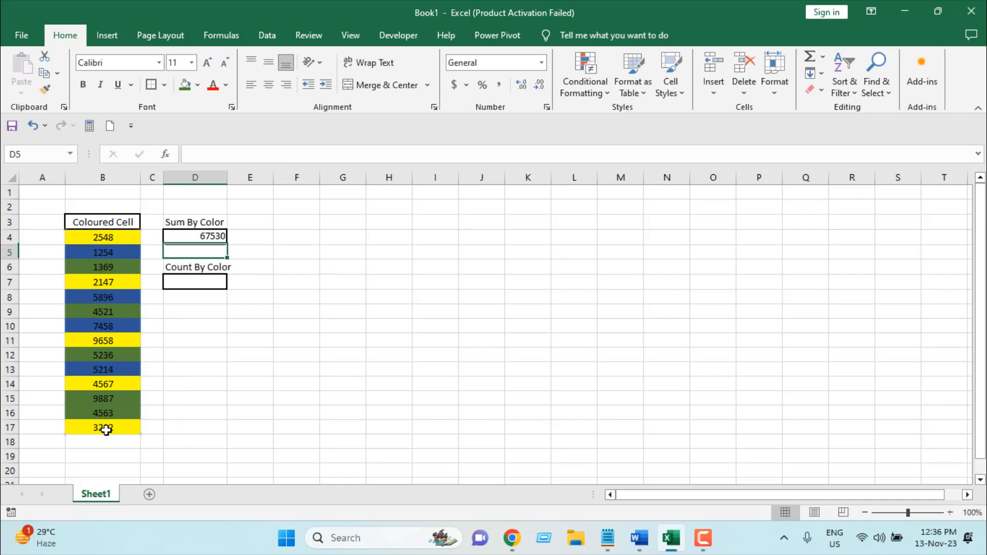
pyautogui.click(103, 237)
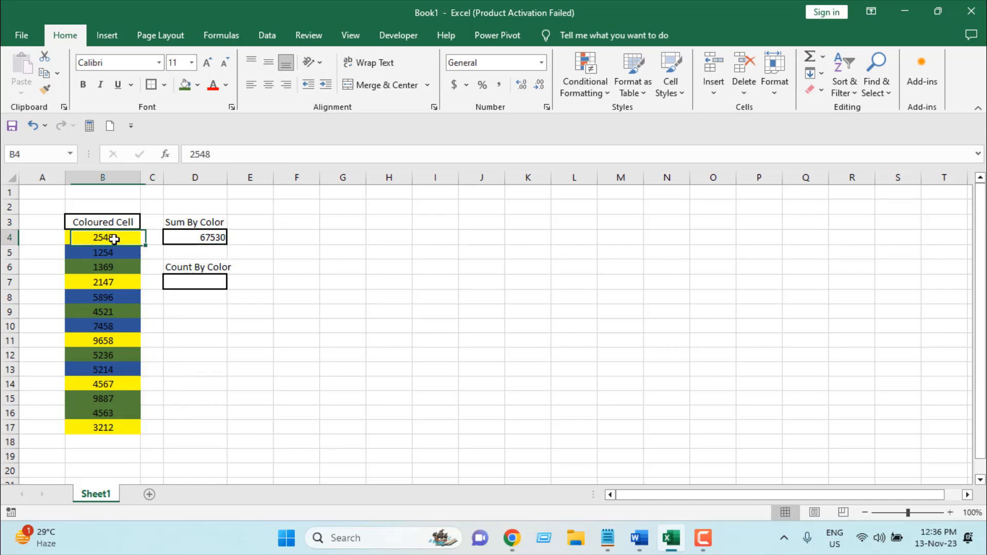
pyautogui.click(102, 221)
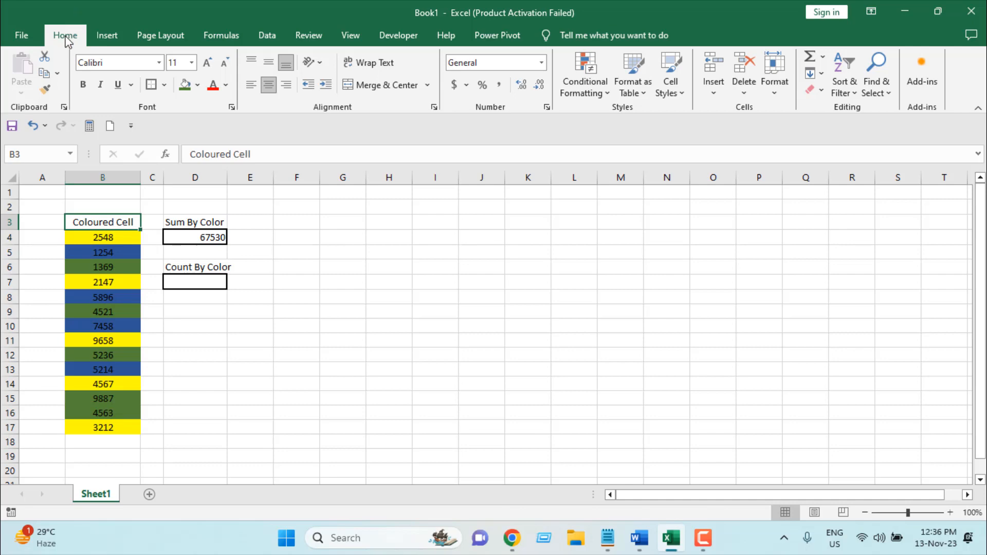
pyautogui.moveTo(845, 72)
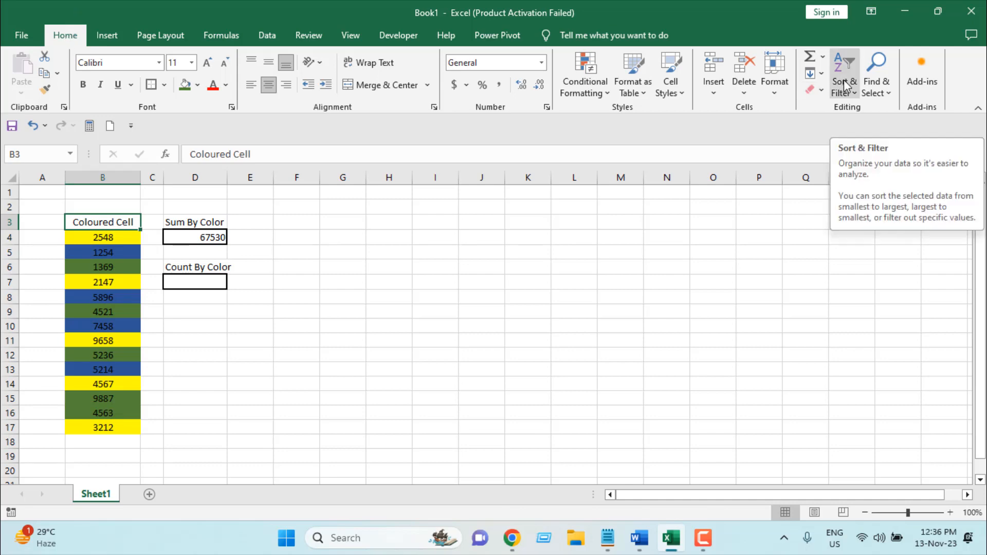
# - Filter the Coloured Cell column to yellow cells only, then select the Sum By Color cells
pyautogui.click(844, 75)
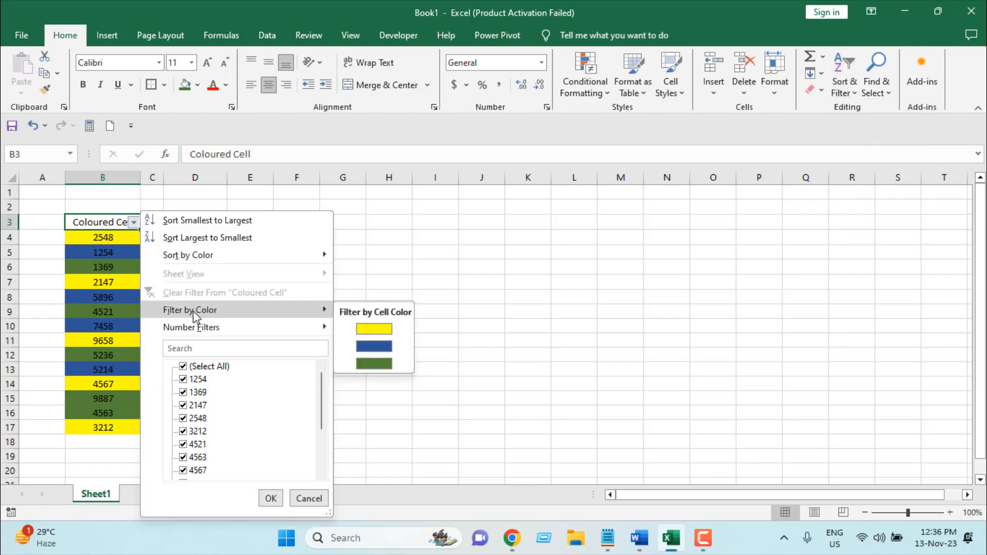
pyautogui.click(374, 329)
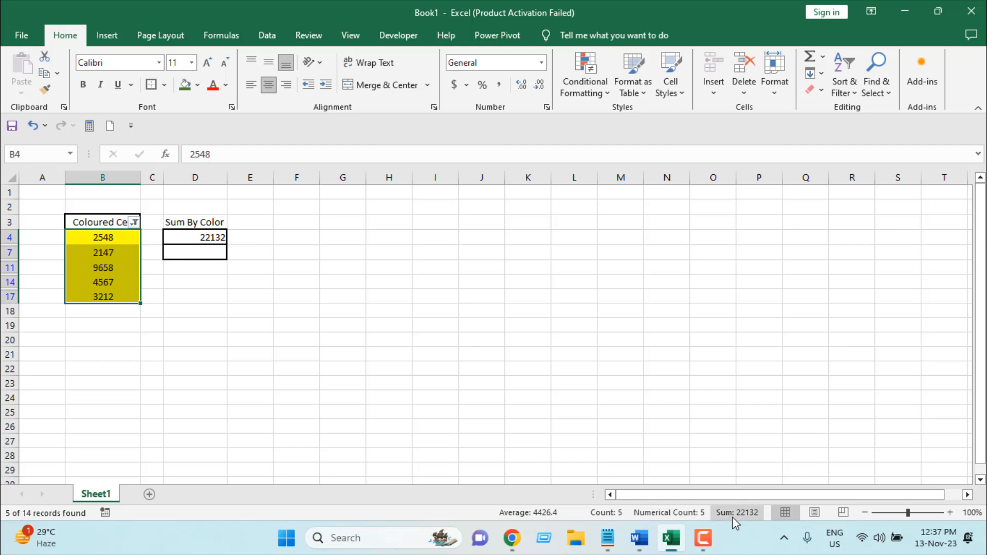
pyautogui.moveTo(737, 513)
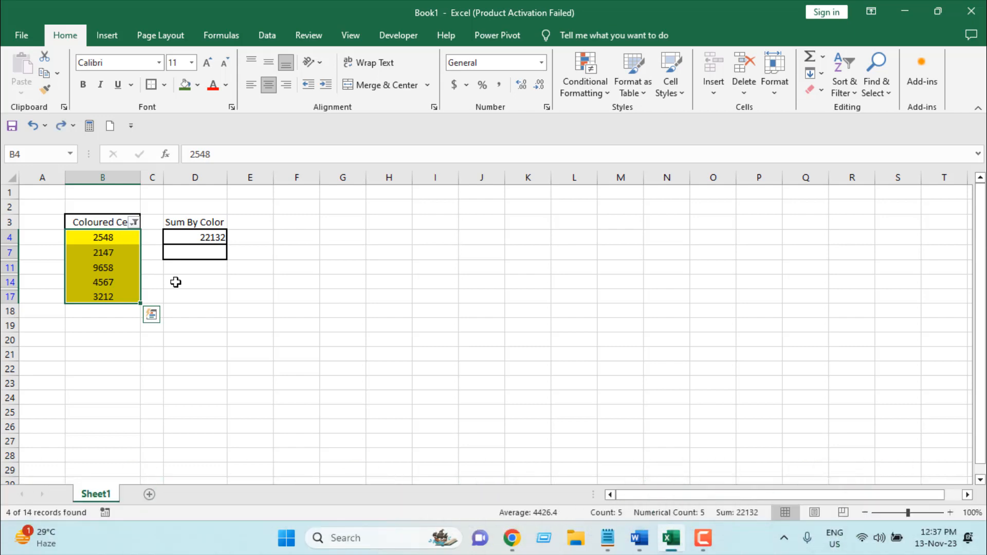
pyautogui.moveTo(171, 265)
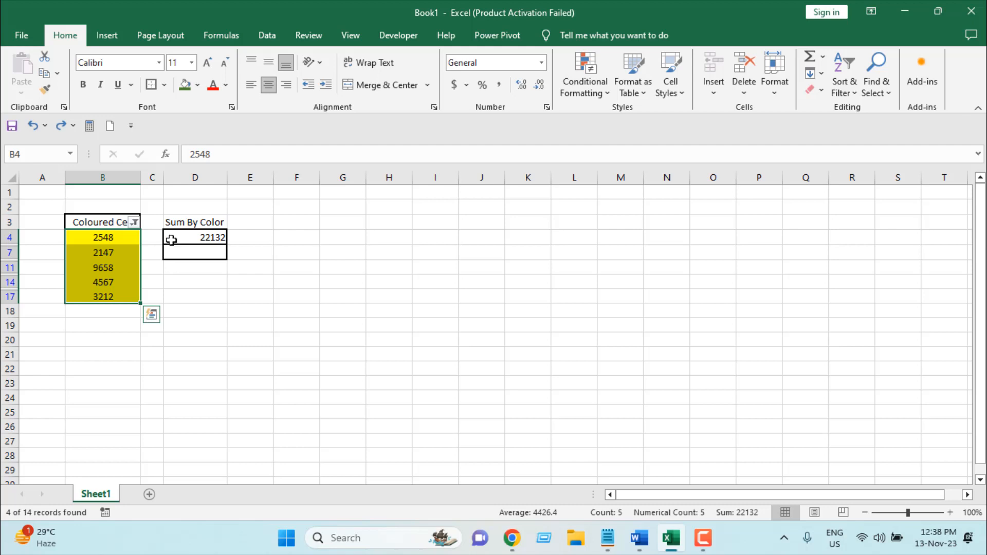
pyautogui.click(195, 238)
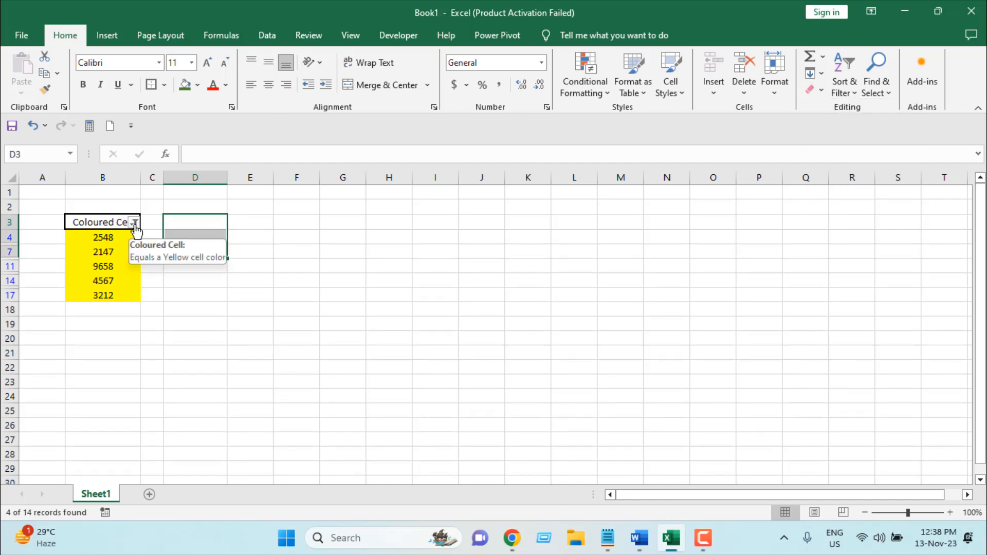
# - Clear the yellow filter from Coloured Cell and begin a SUBTOTAL formula in D2
pyautogui.click(133, 221)
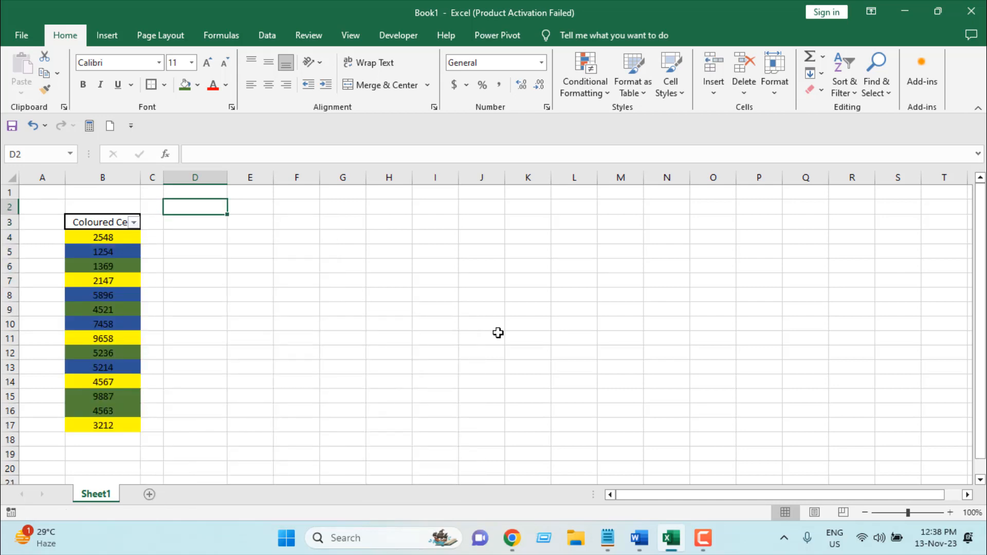
pyautogui.moveTo(342, 278)
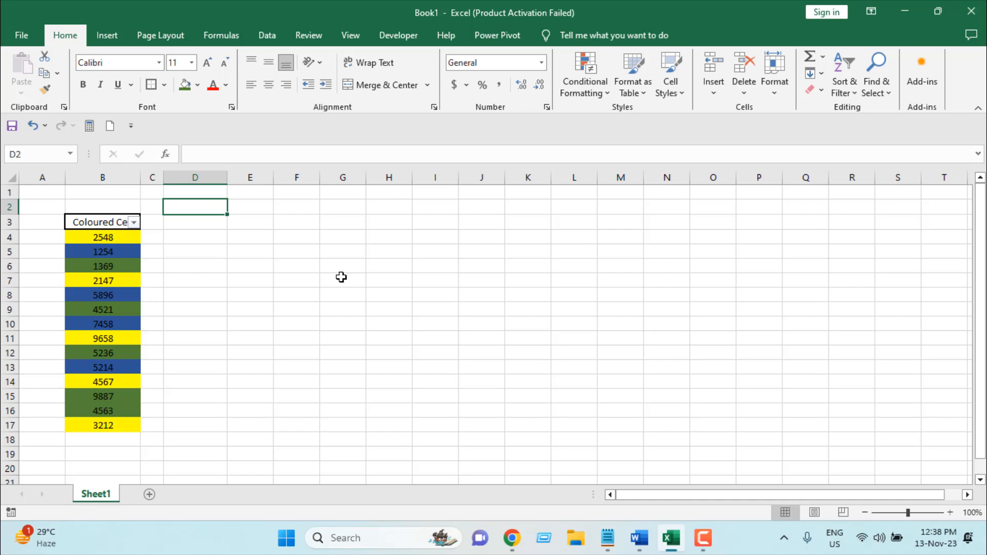
pyautogui.write('=Su')
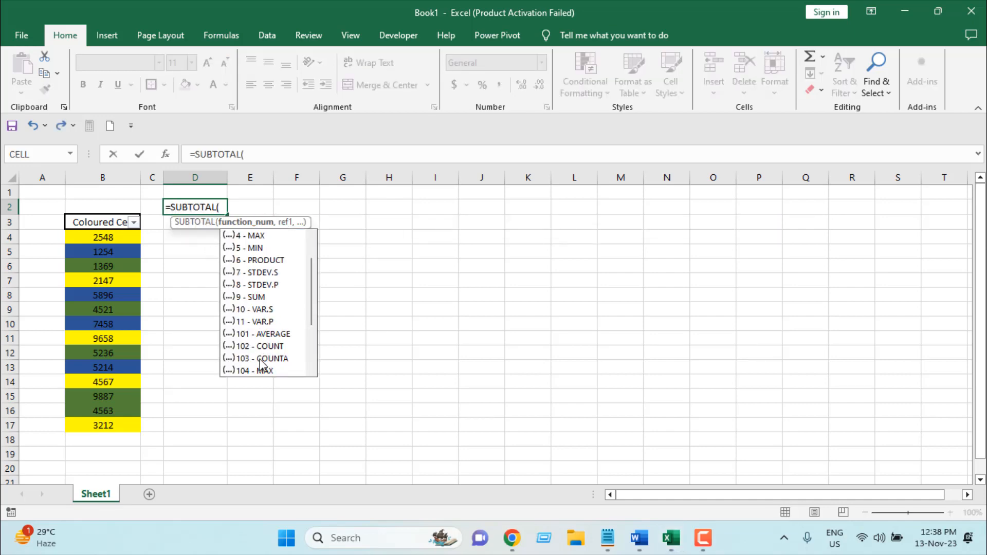
# - Finish D2 as =SUBTOTAL(103,B4:B17), counting 14 visible coloured values
pyautogui.doubleClick(260, 359)
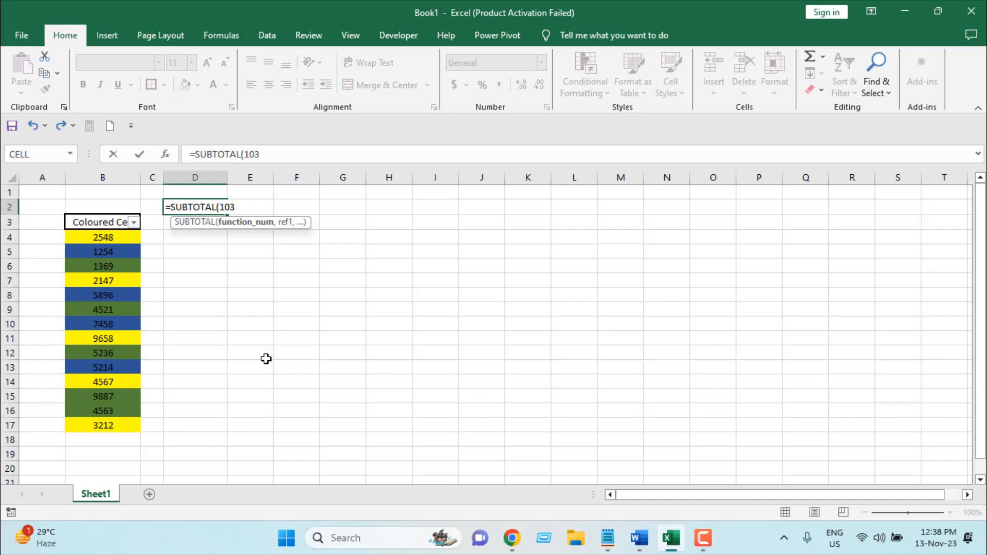
pyautogui.write(',')
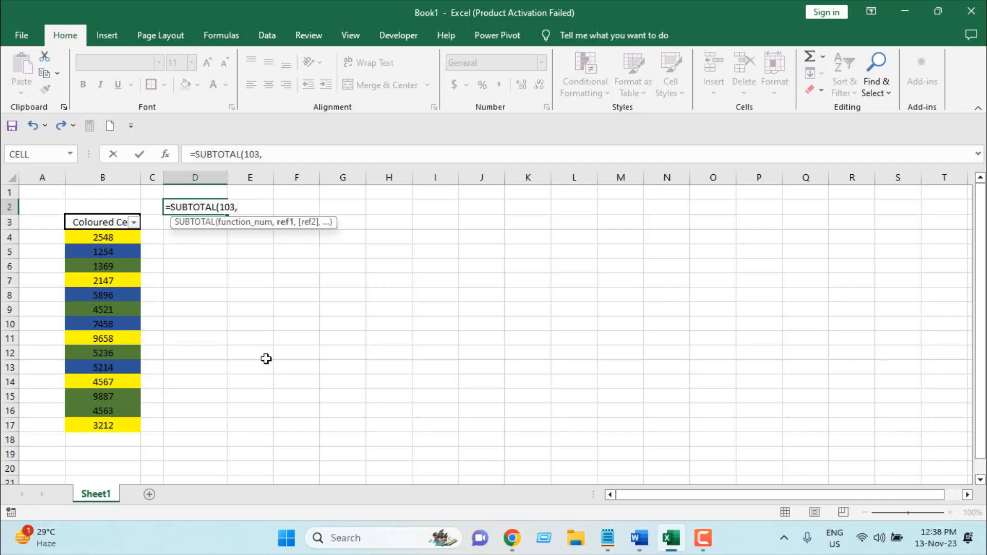
pyautogui.moveTo(102, 238); pyautogui.dragTo(101, 417)
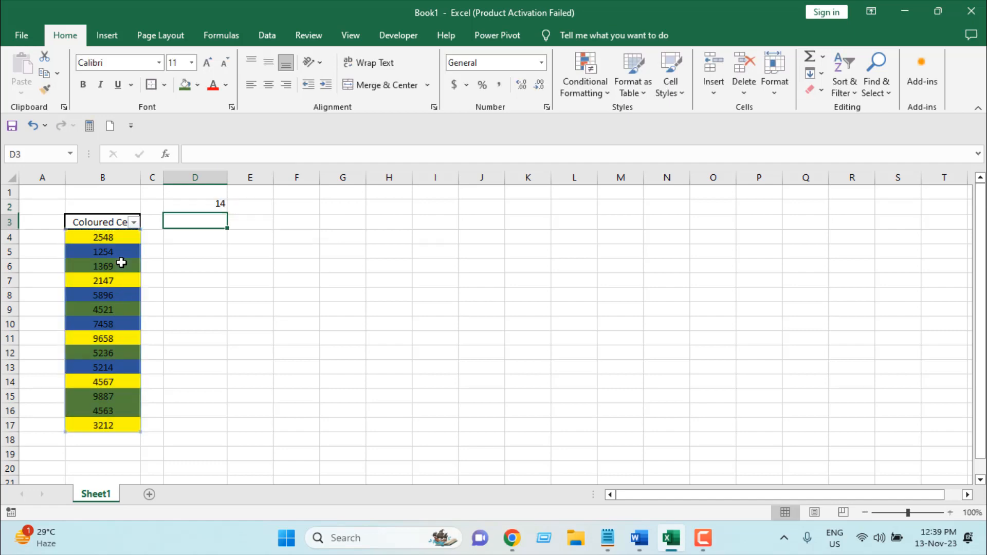
pyautogui.moveTo(122, 290)
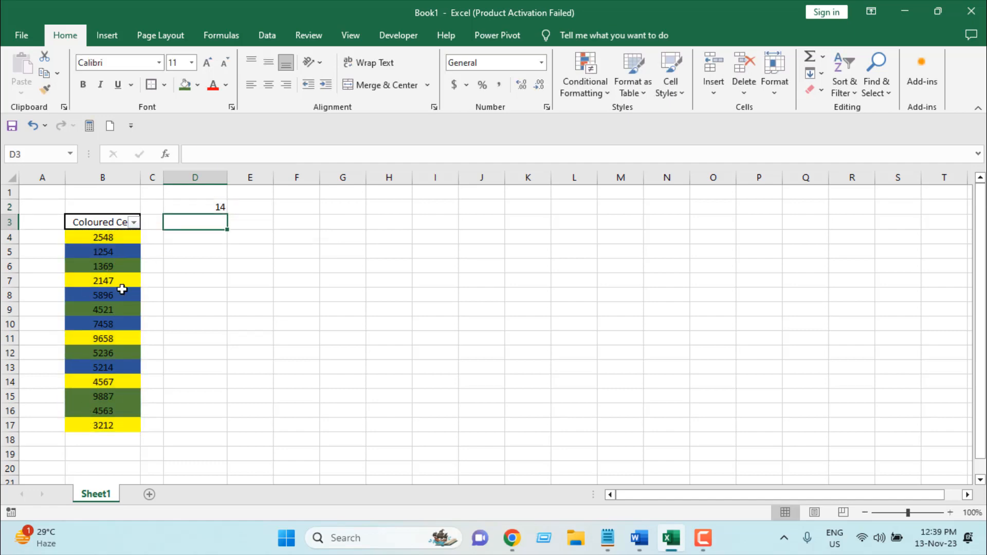
# - Filter column B to yellow cells, where D2 counts 5, then switch to blue cells
pyautogui.click(133, 222)
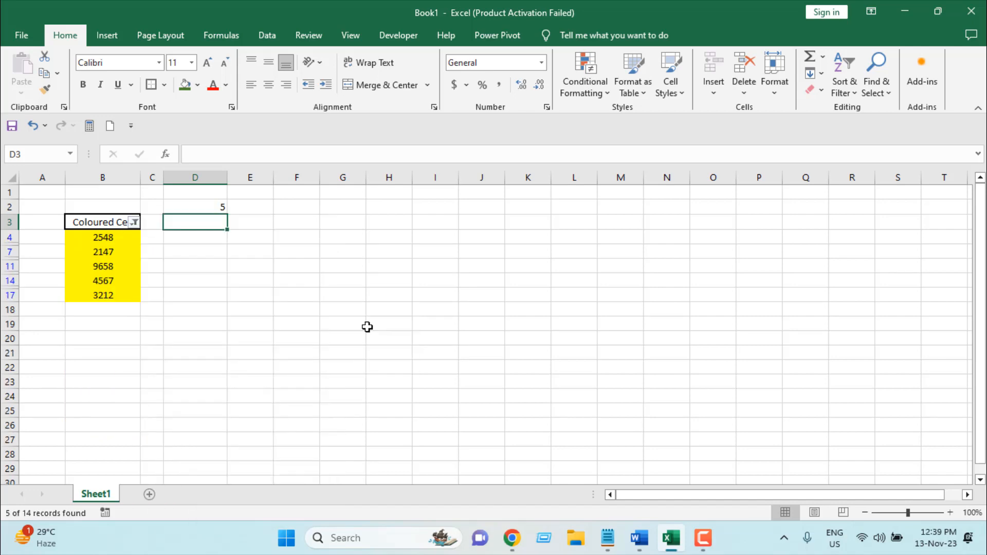
pyautogui.click(195, 207)
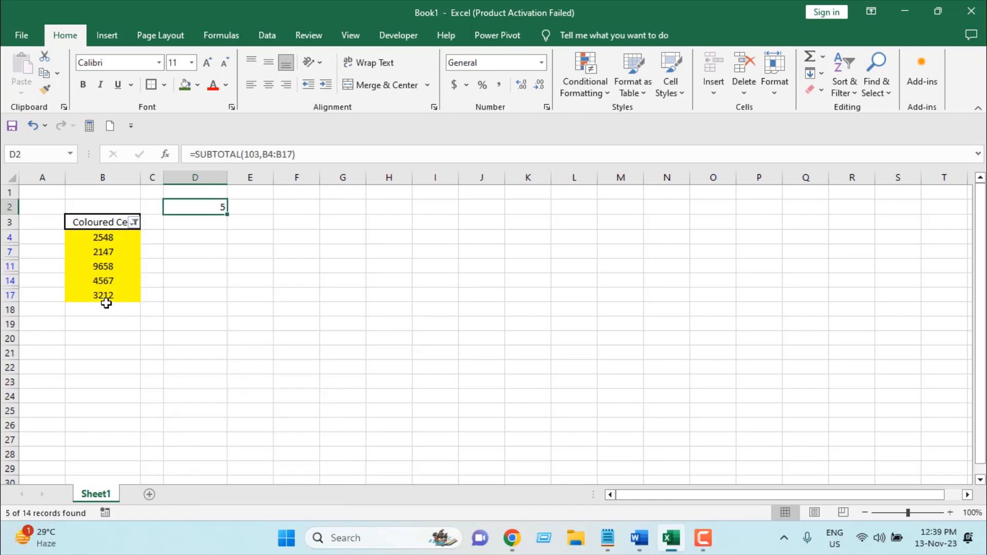
pyautogui.click(103, 266)
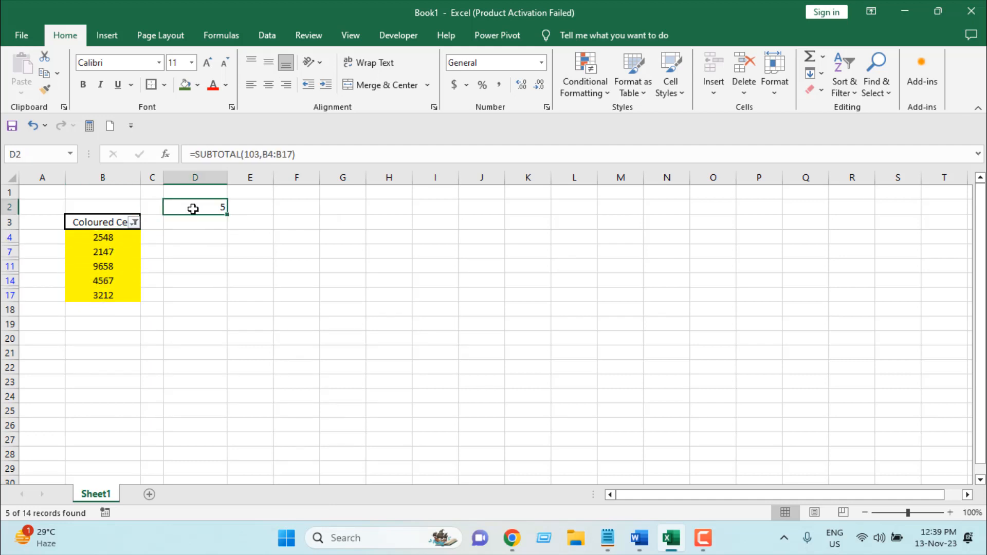
pyautogui.click(133, 221)
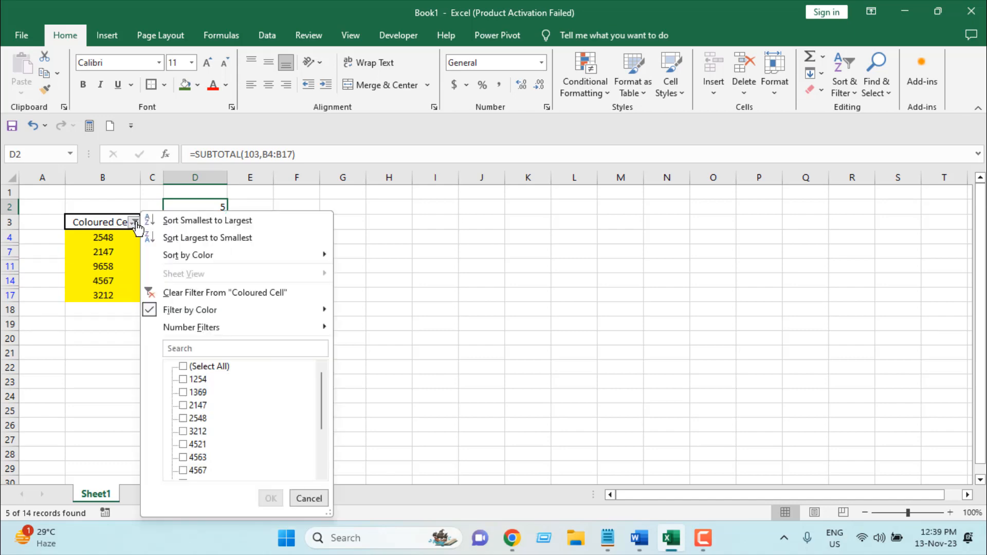
pyautogui.moveTo(190, 310)
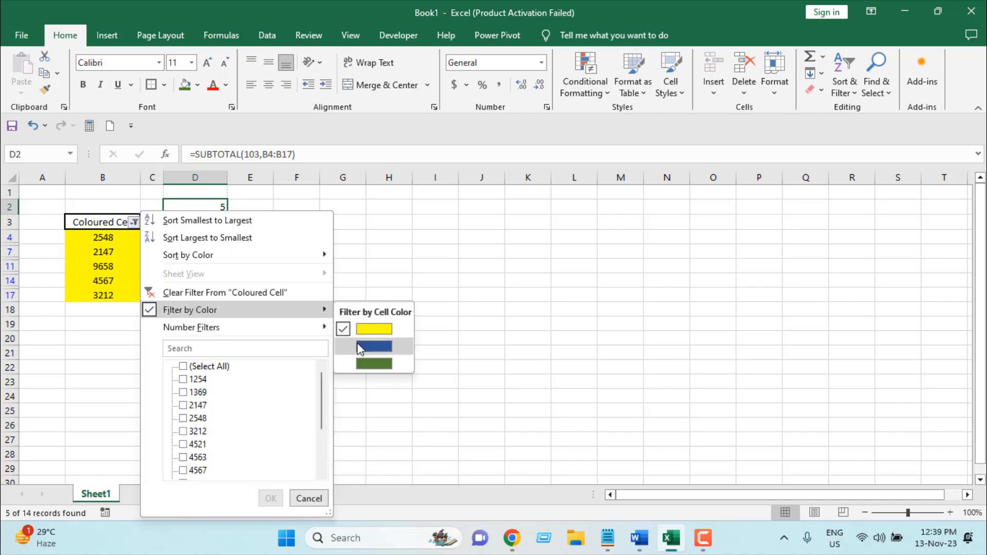
pyautogui.click(373, 346)
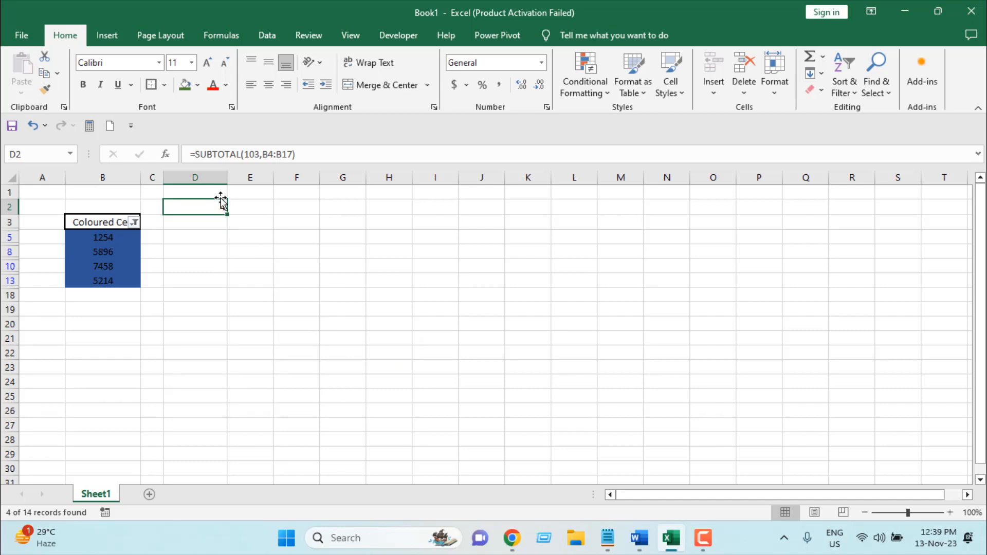